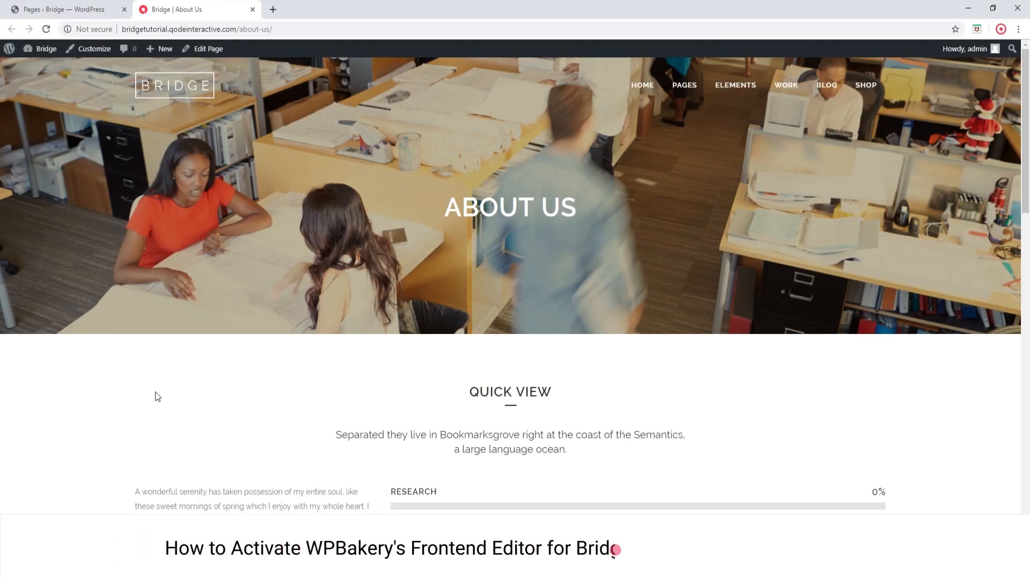
pyautogui.moveTo(158, 396)
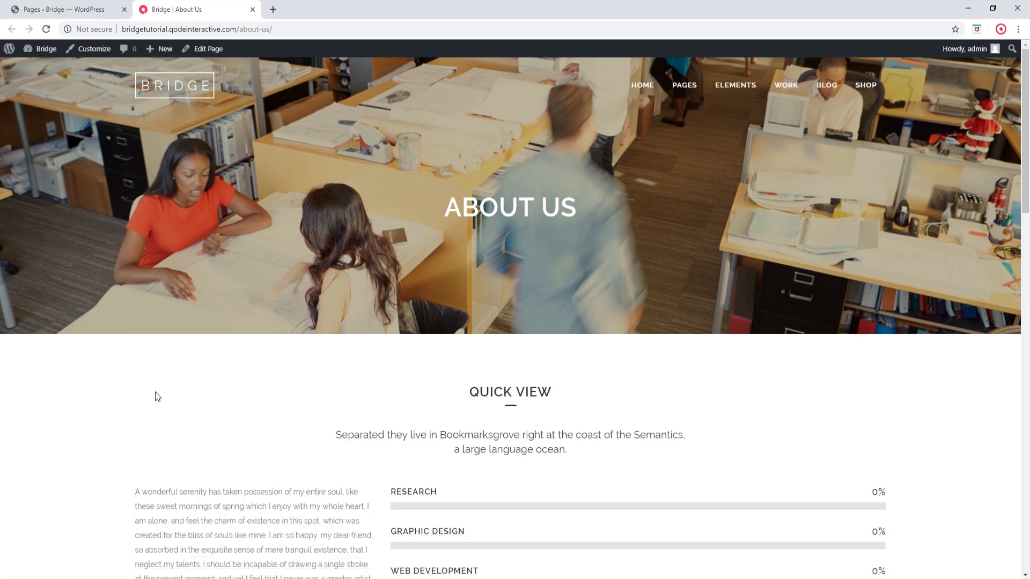
pyautogui.moveTo(311, 280)
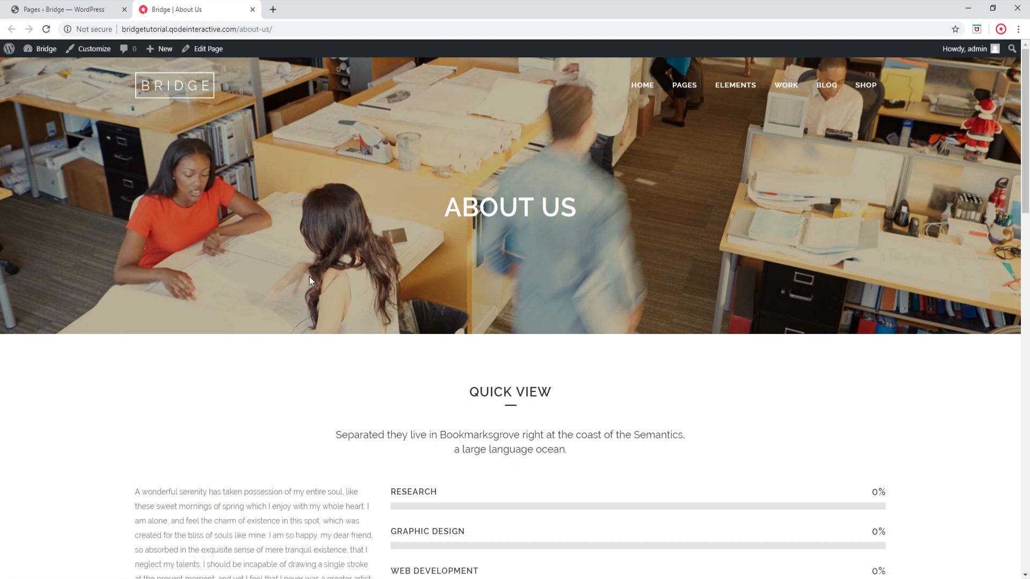
pyautogui.moveTo(217, 59)
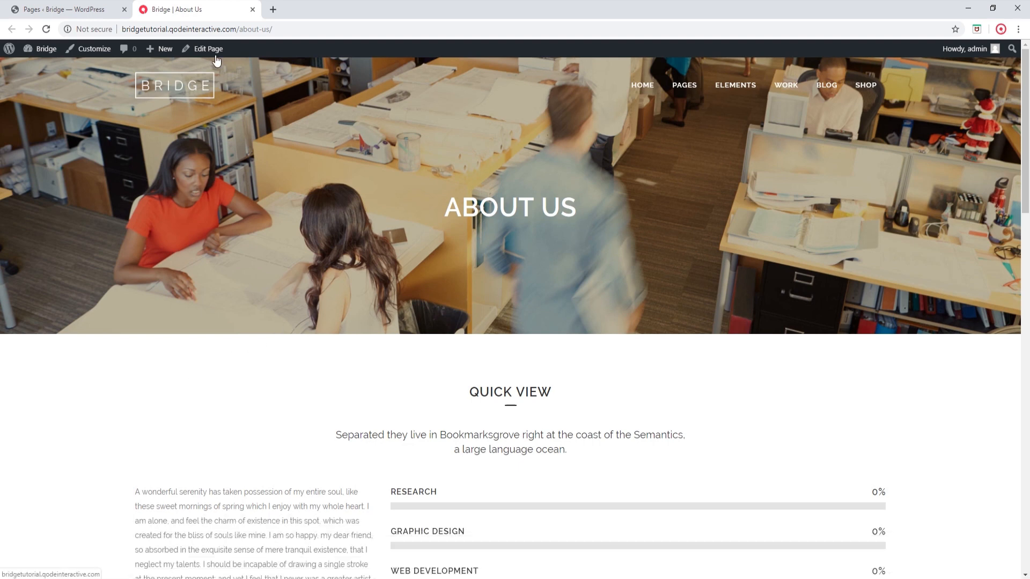
# - Edit the About Us page, switching through Classic Mode back to the Backend Editor layout
pyautogui.click(207, 48)
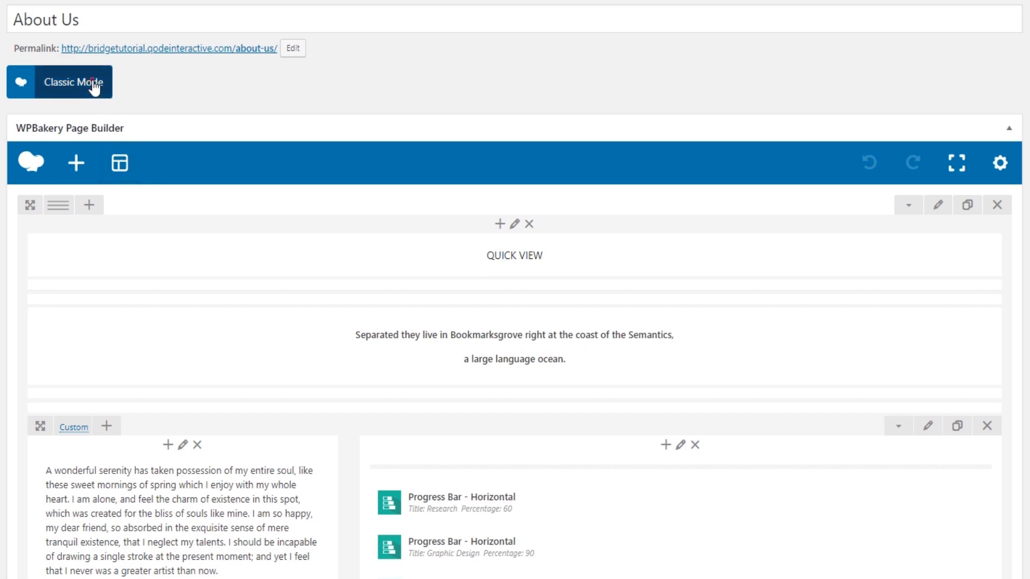
pyautogui.click(77, 81)
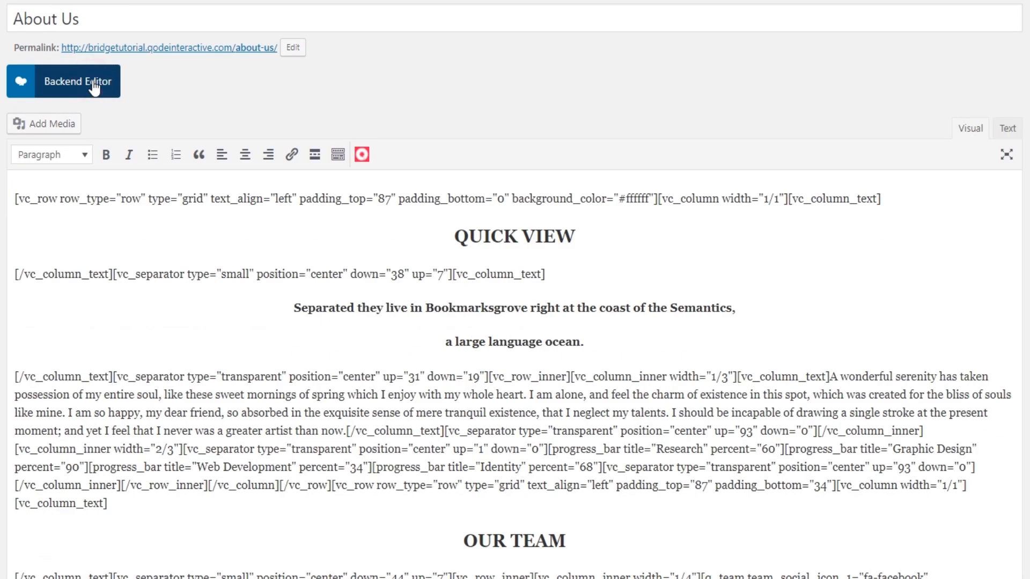
pyautogui.click(78, 80)
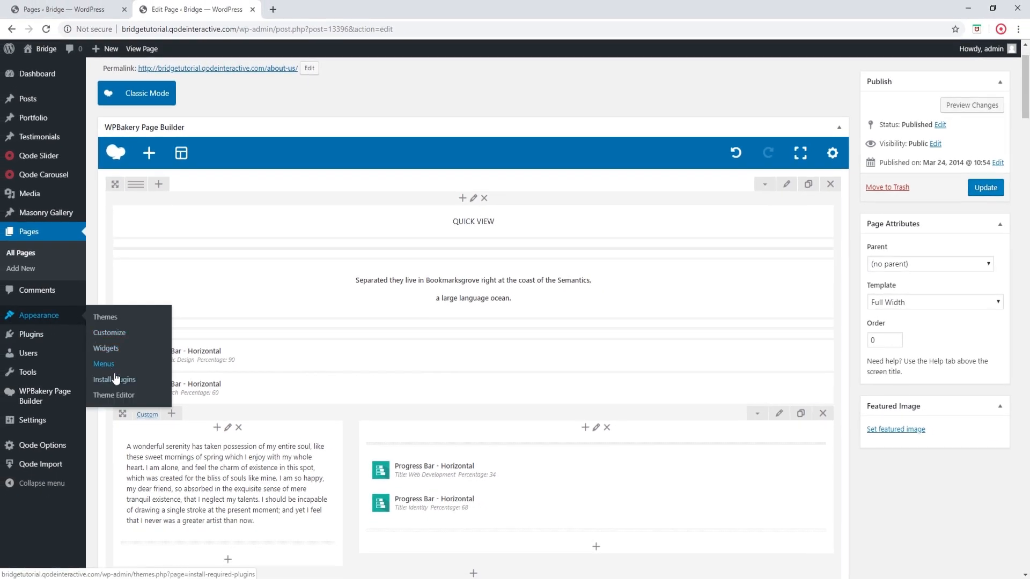
# - Go to Appearance > Theme Editor, leaving the unsaved page behind
pyautogui.click(114, 395)
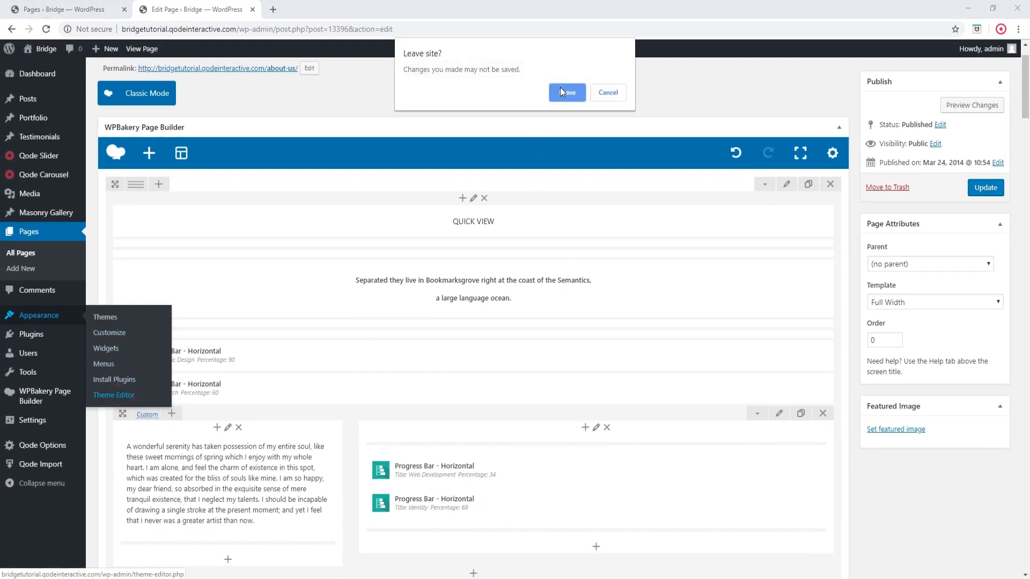
pyautogui.click(566, 93)
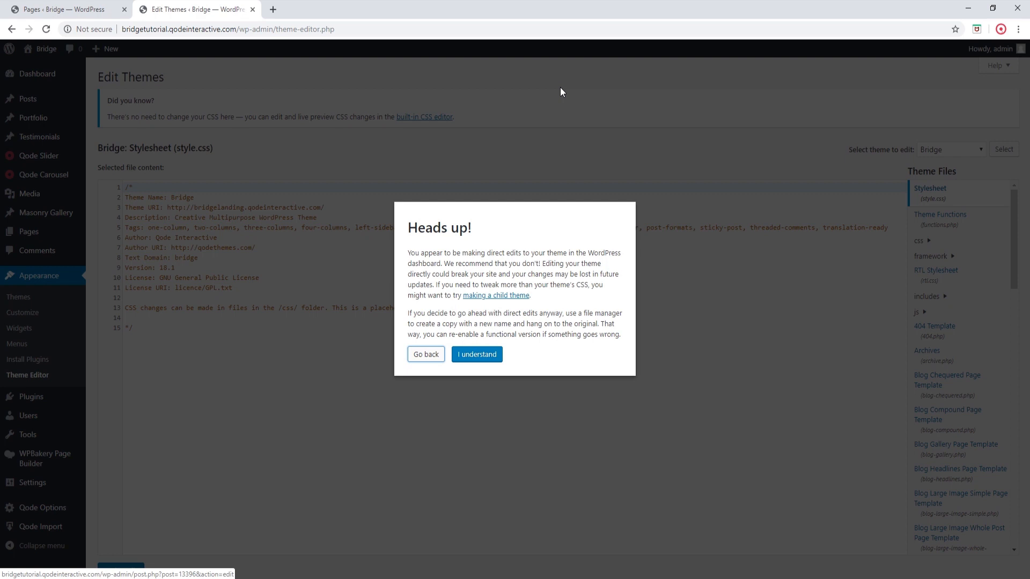
pyautogui.moveTo(477, 354)
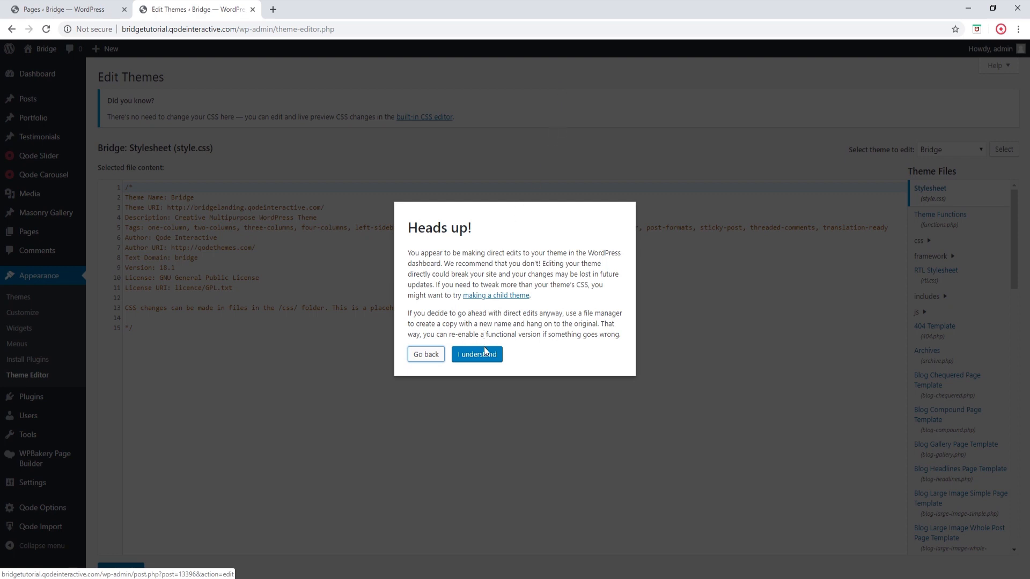
# - Accept the direct-edit warning and load Bridge's extend-vc.php from the extendvc folder
pyautogui.click(476, 354)
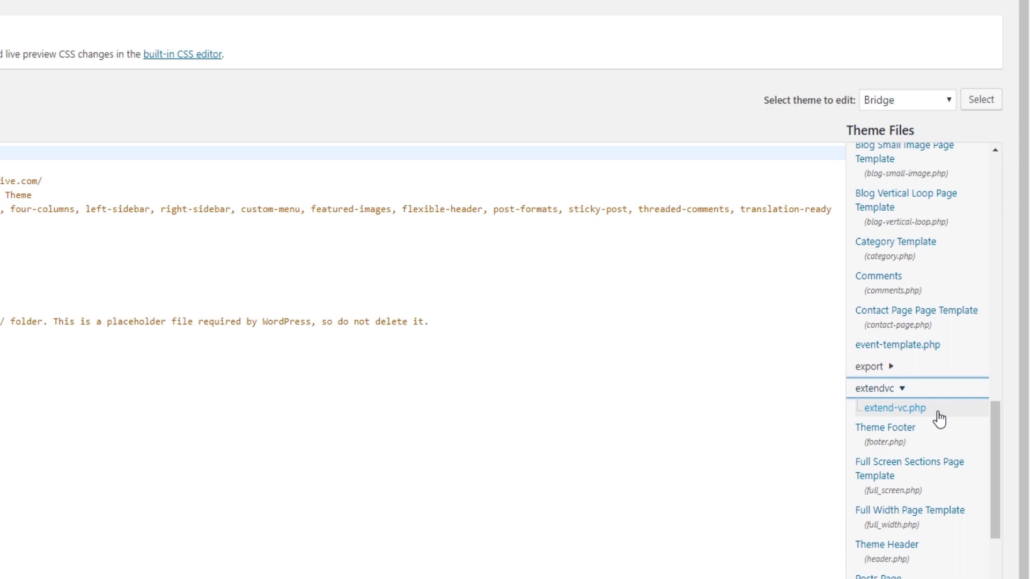
pyautogui.click(892, 408)
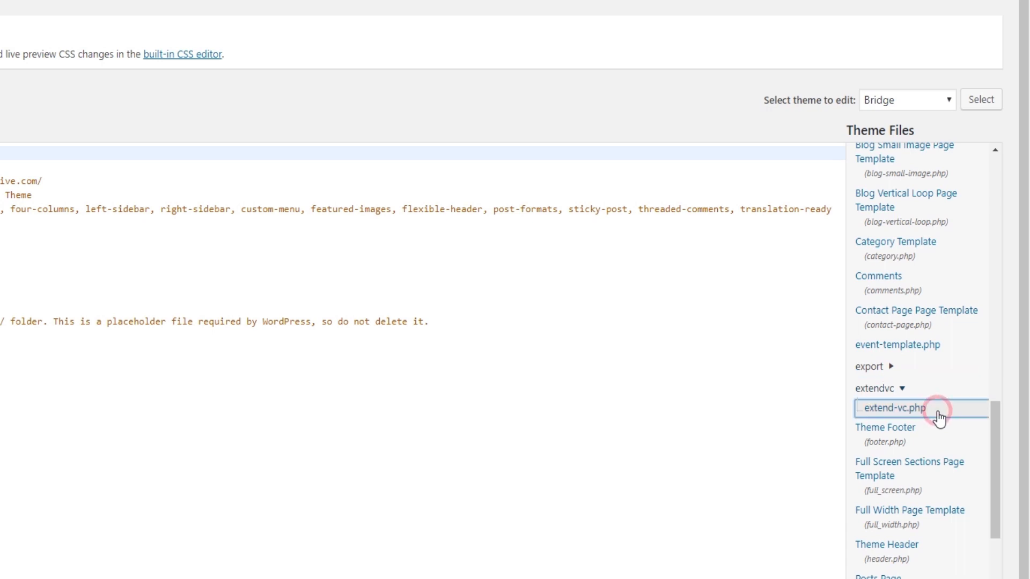
pyautogui.click(895, 408)
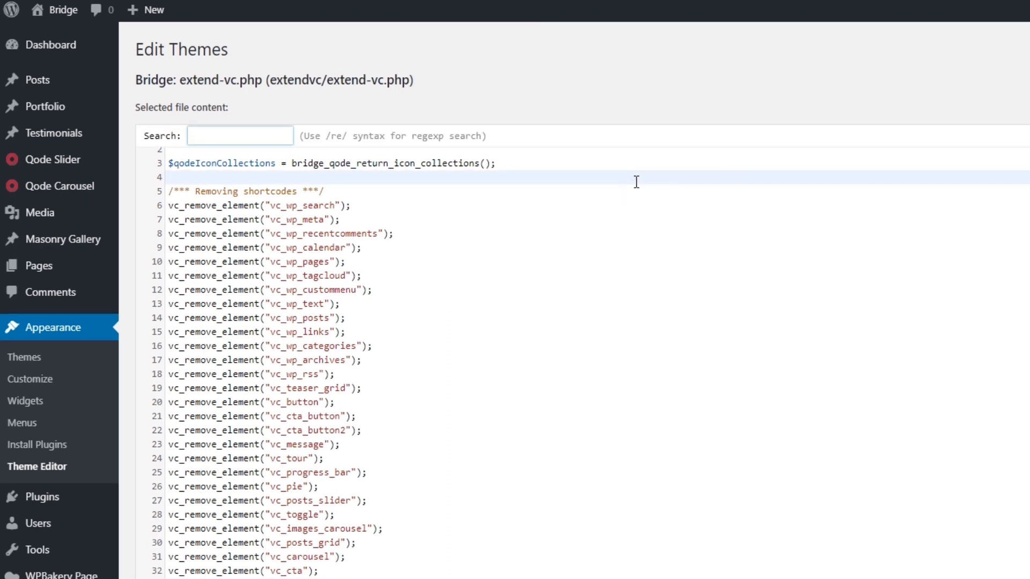
# - Find 'frontend', comment out vc_disable_frontend(); on line 175 and update the file
pyautogui.write('frontend')
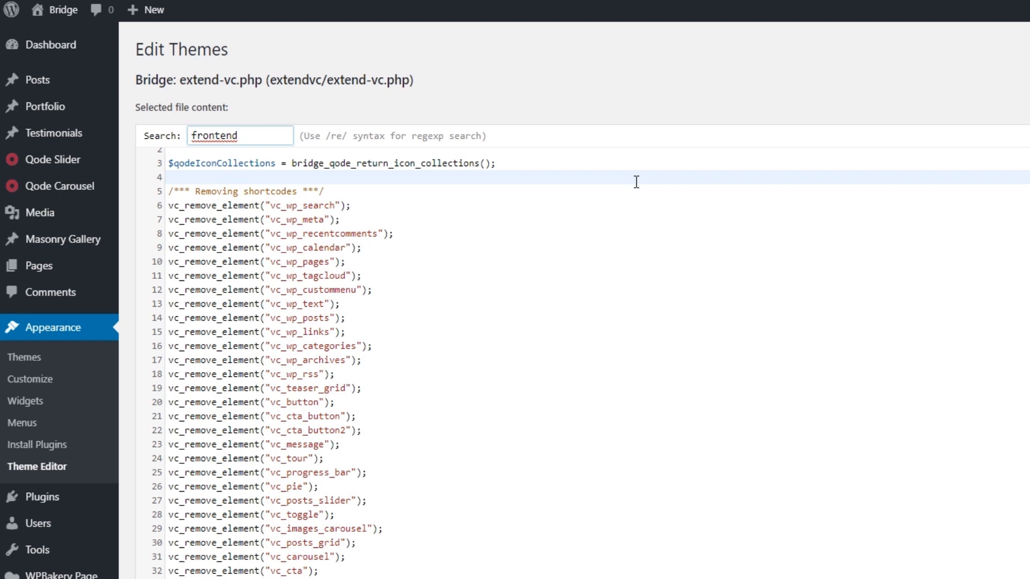
pyautogui.scroll(-3)
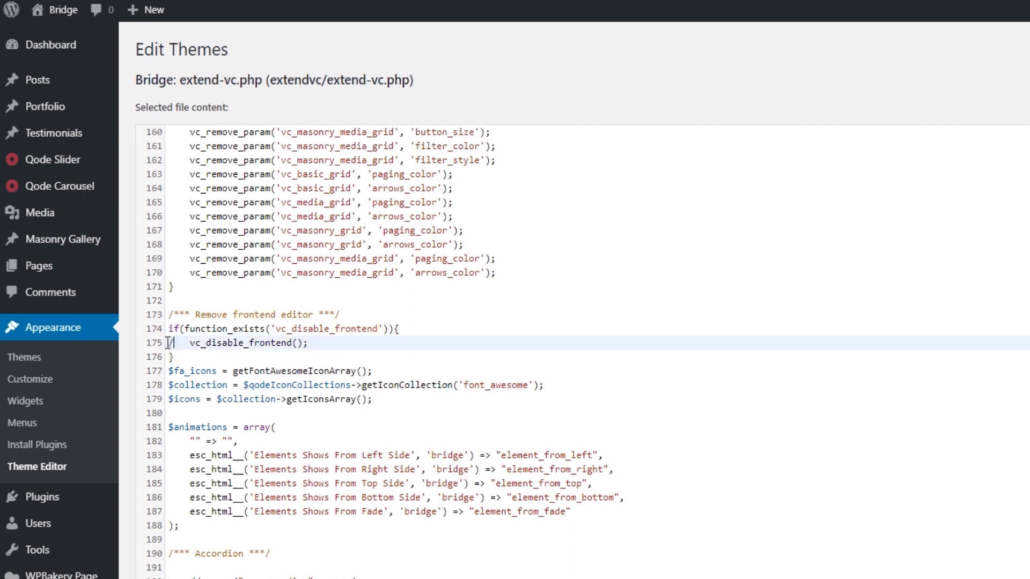
pyautogui.write('/')
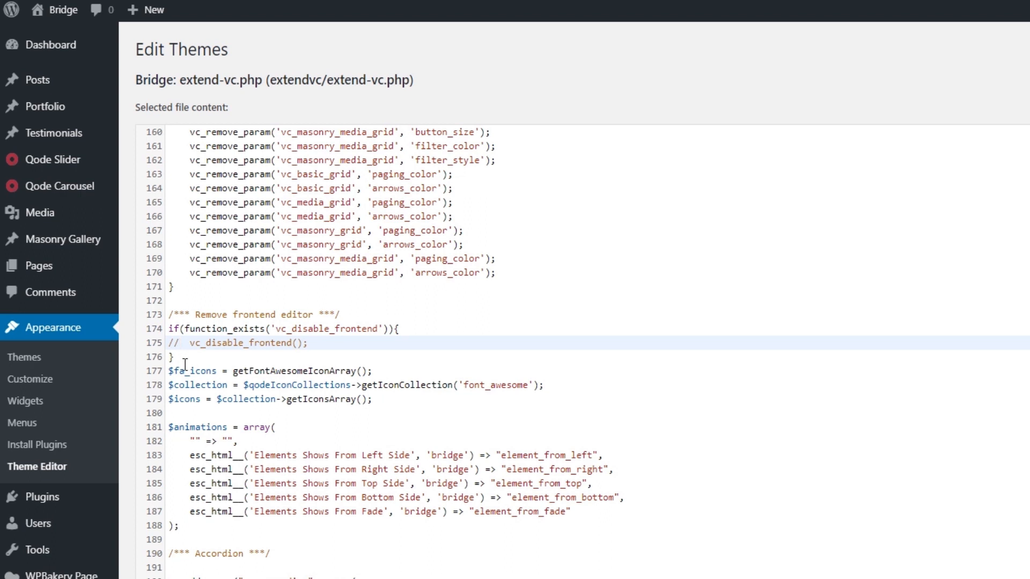
pyautogui.click(179, 344)
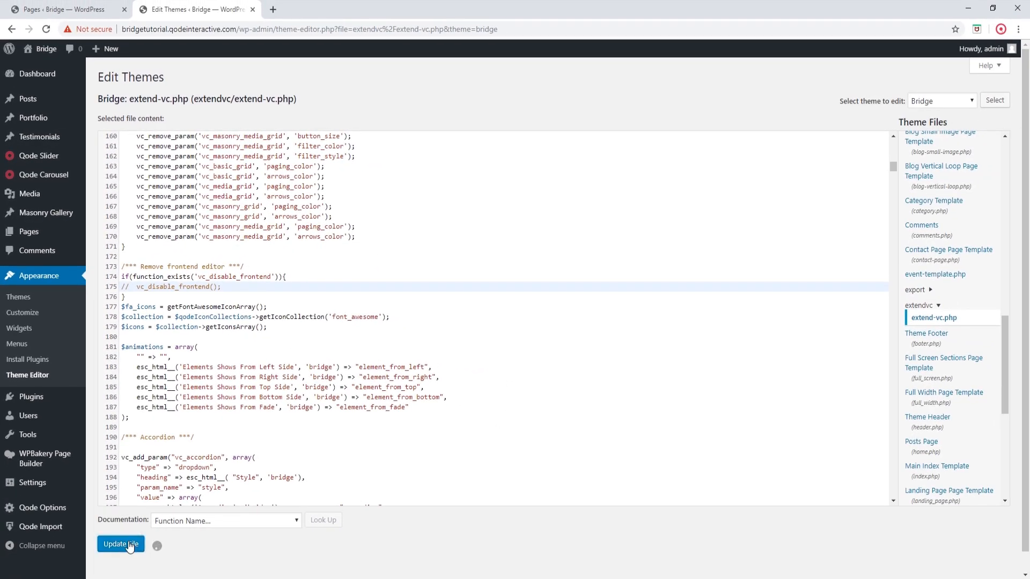
# - Return to the About Our Company page and launch it in the Frontend Editor
pyautogui.click(120, 545)
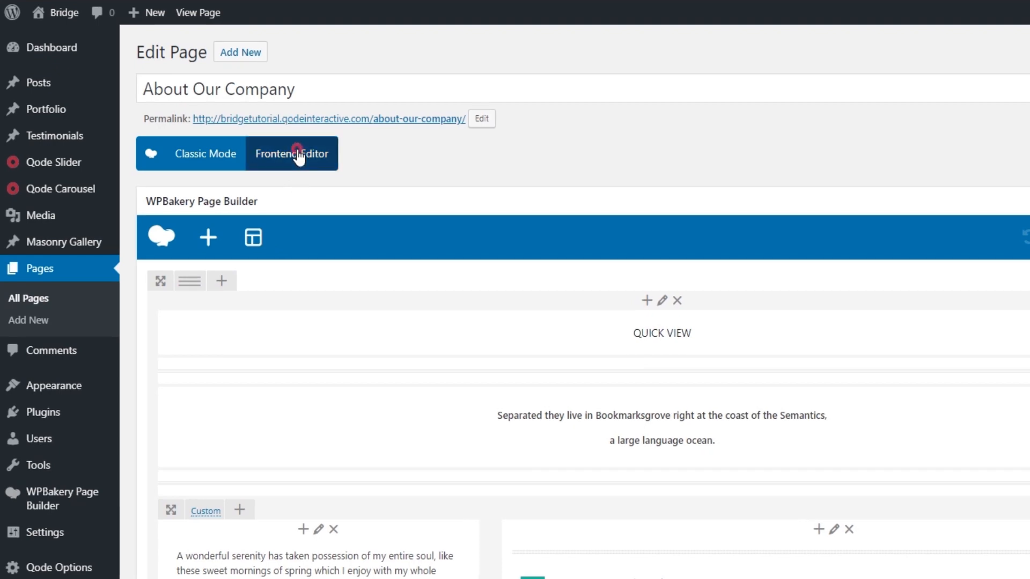
pyautogui.click(292, 154)
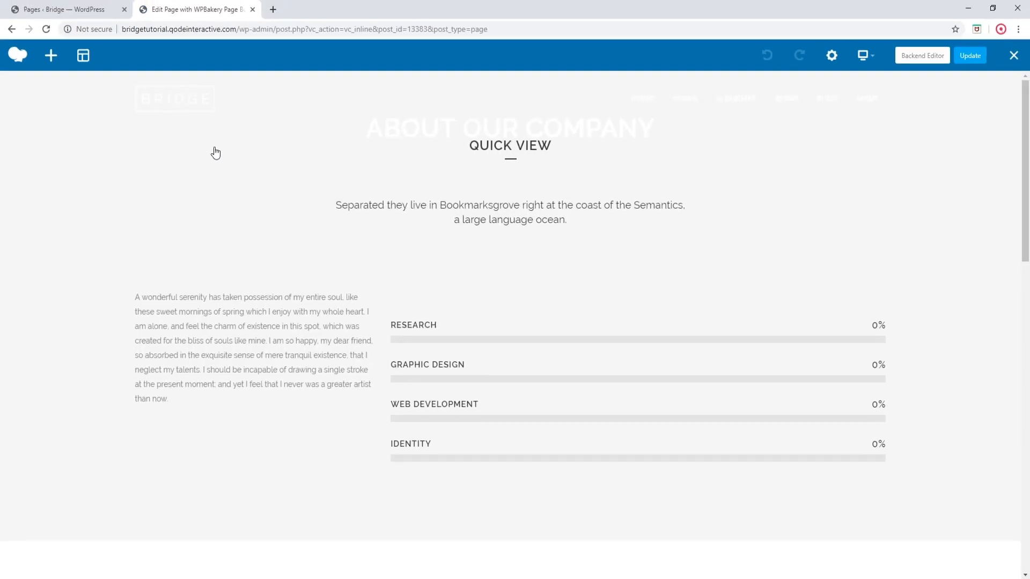